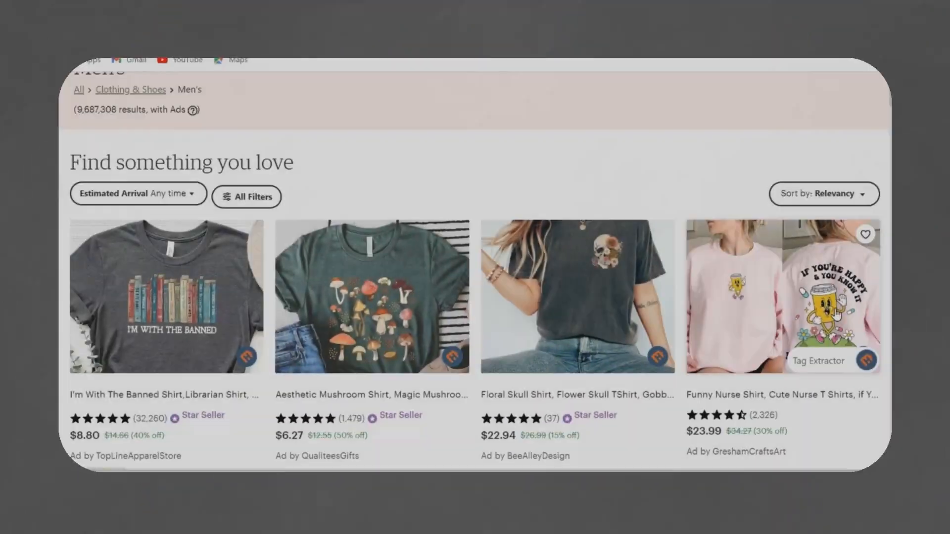
Return to the Leonardo home page with Featured Models and Recent Creations.
scroll(down, 3)
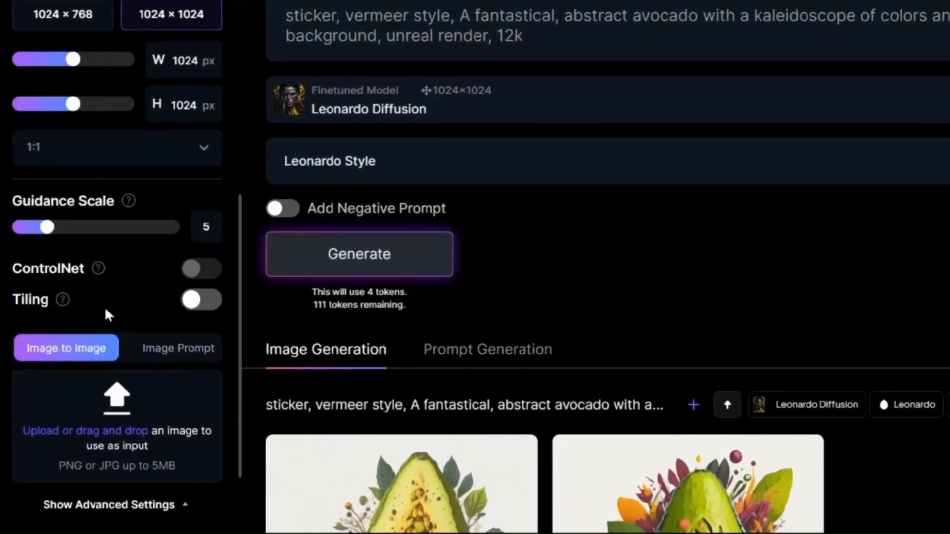
click(200, 299)
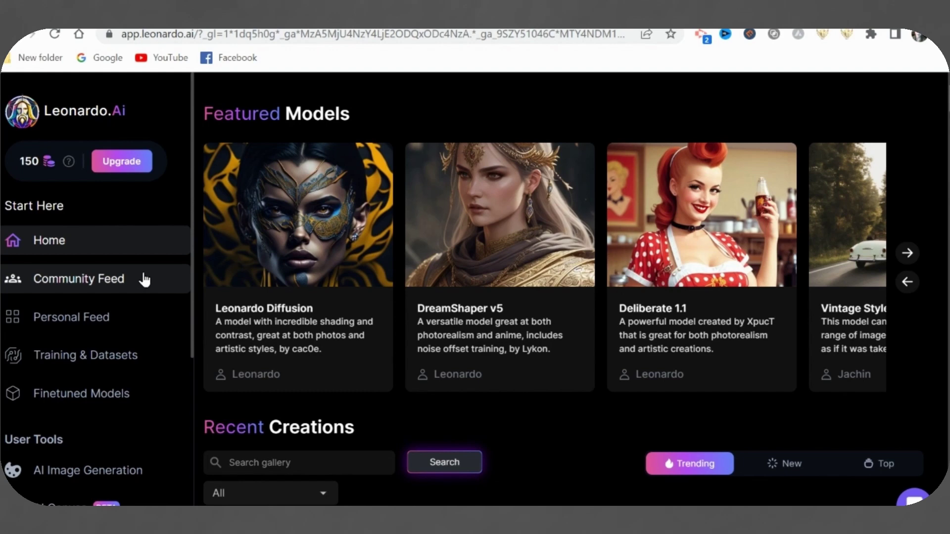
Browse the Community Feed sorted by New and Top creations, scrolling through the shared images.
click(78, 279)
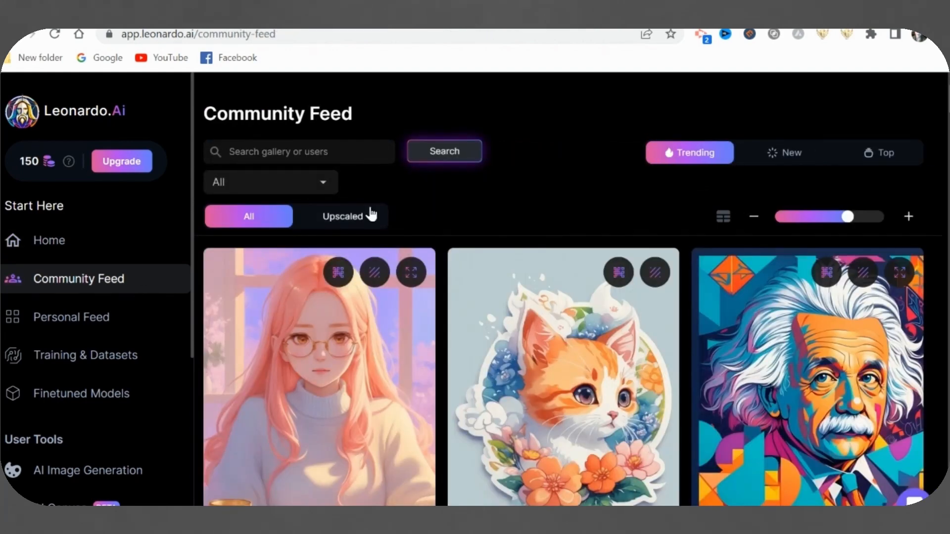
mouse_move(744, 161)
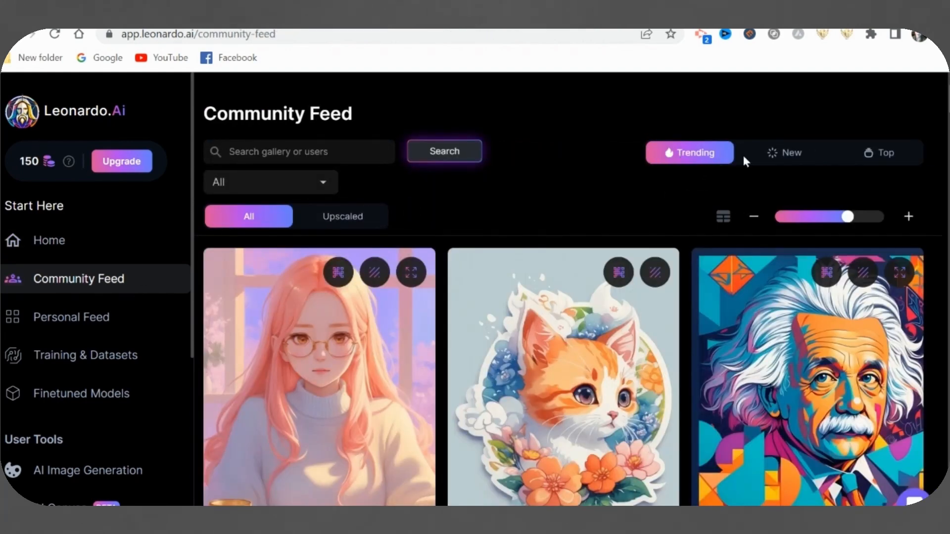
click(784, 153)
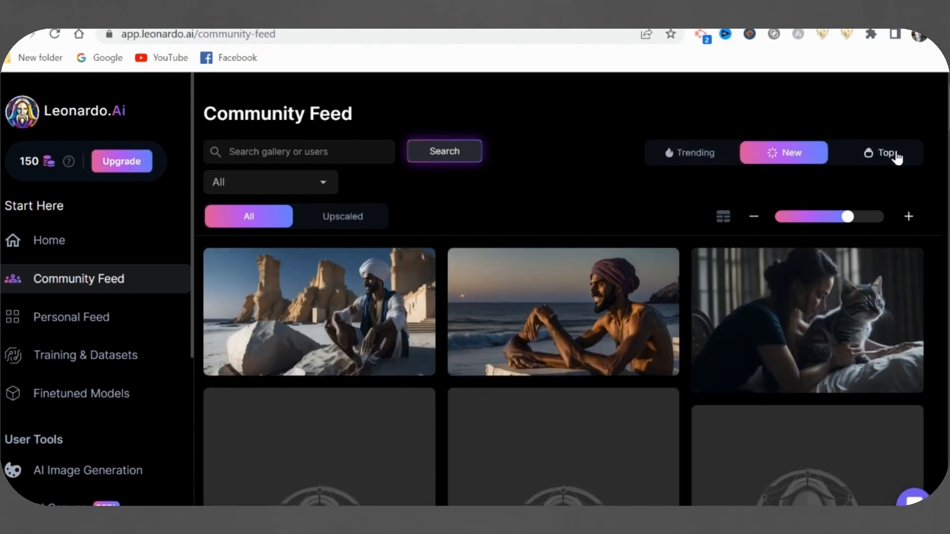
click(885, 152)
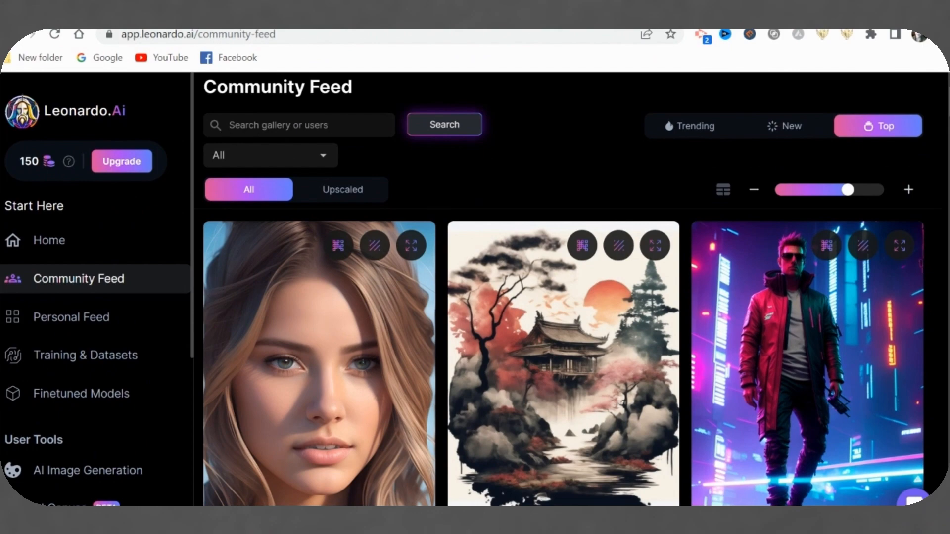
scroll(down, 3)
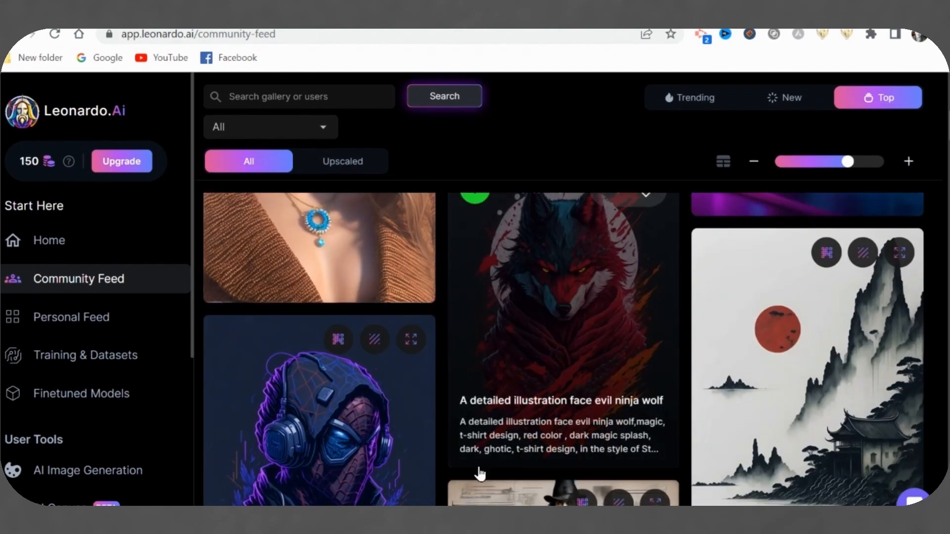
scroll(down, 3)
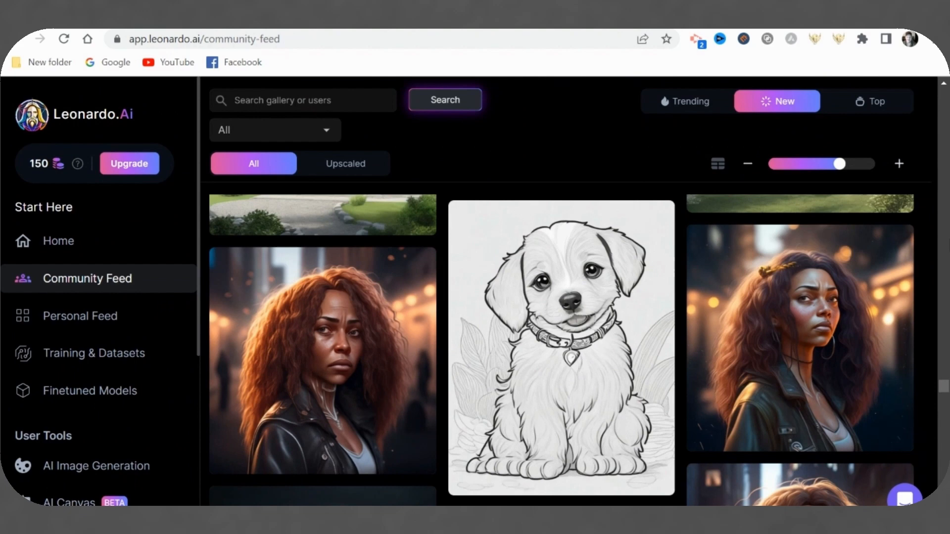
mouse_move(296, 366)
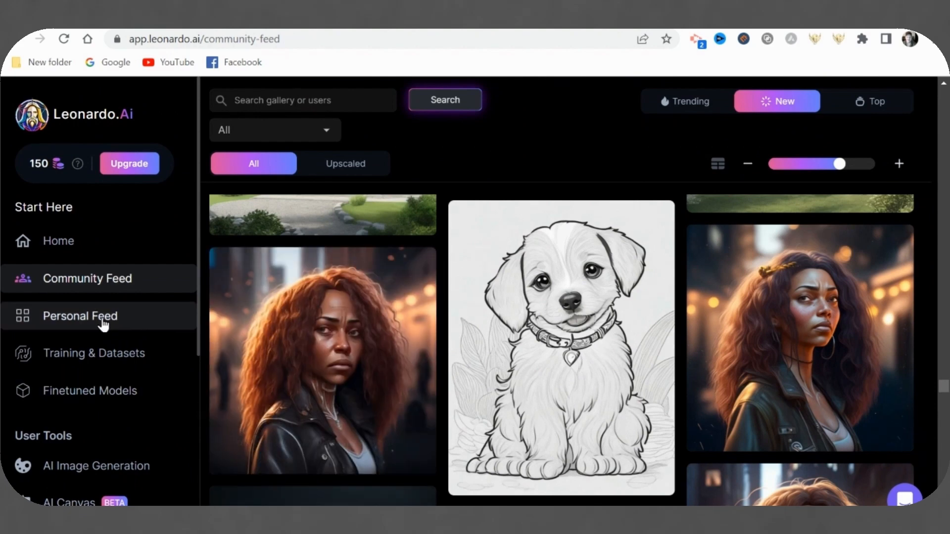
Browse the Personal Feed and bring the llama-with-sunglasses creation into the AI Generation Tool.
click(79, 317)
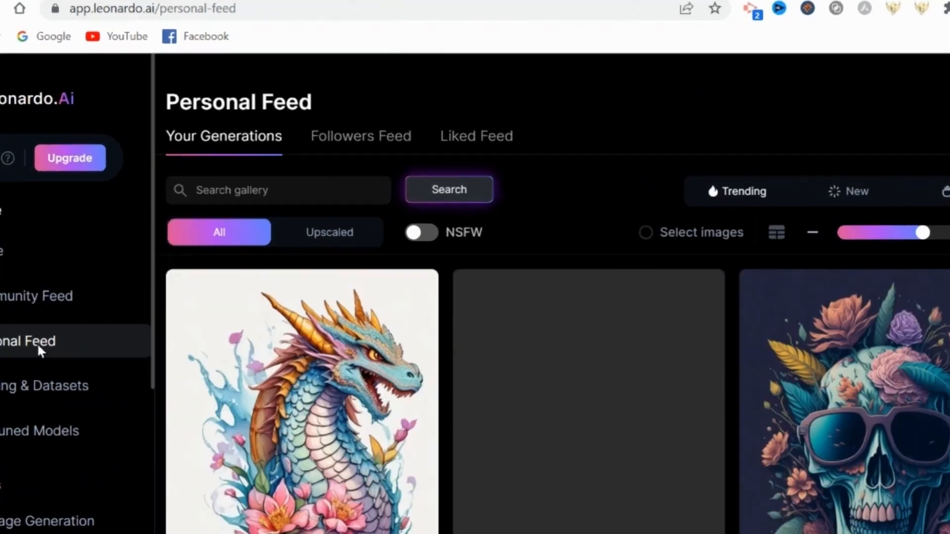
click(476, 135)
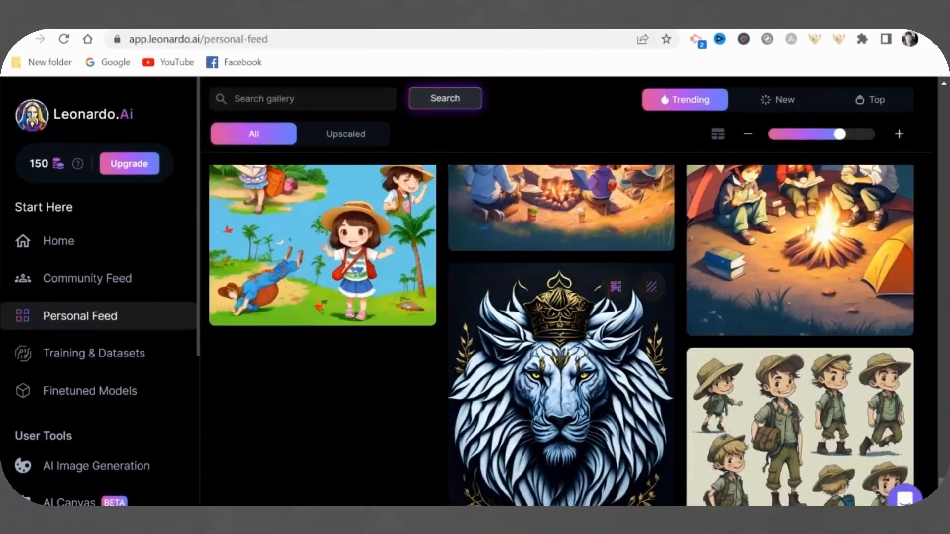
scroll(down, 3)
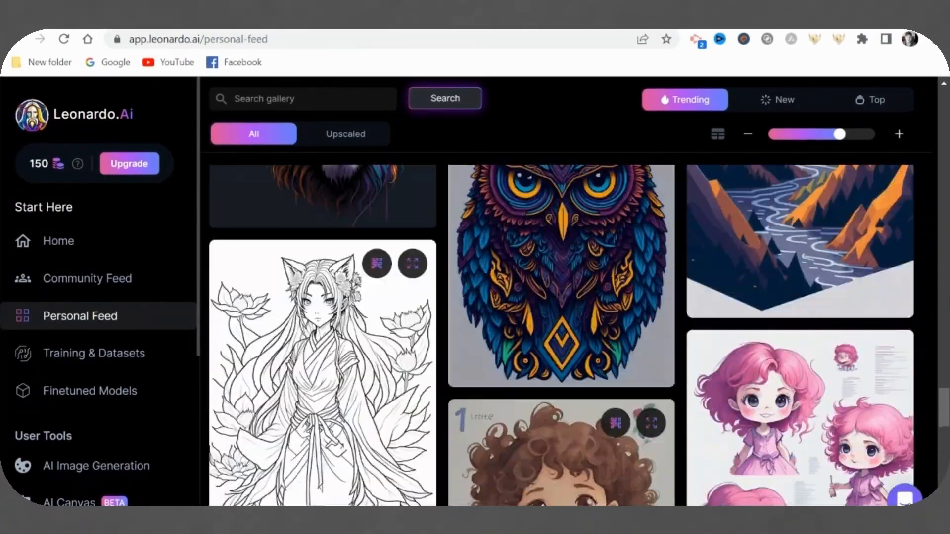
scroll(down, 3)
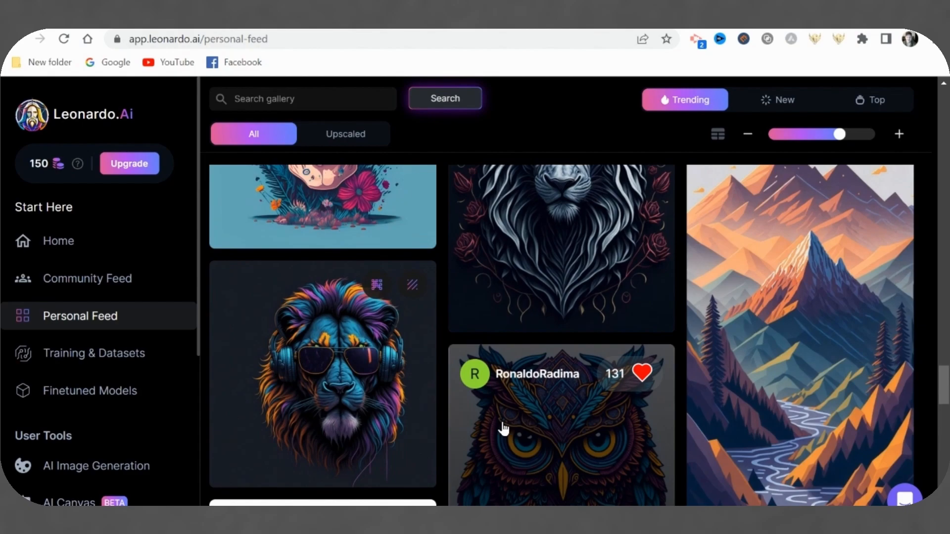
click(327, 385)
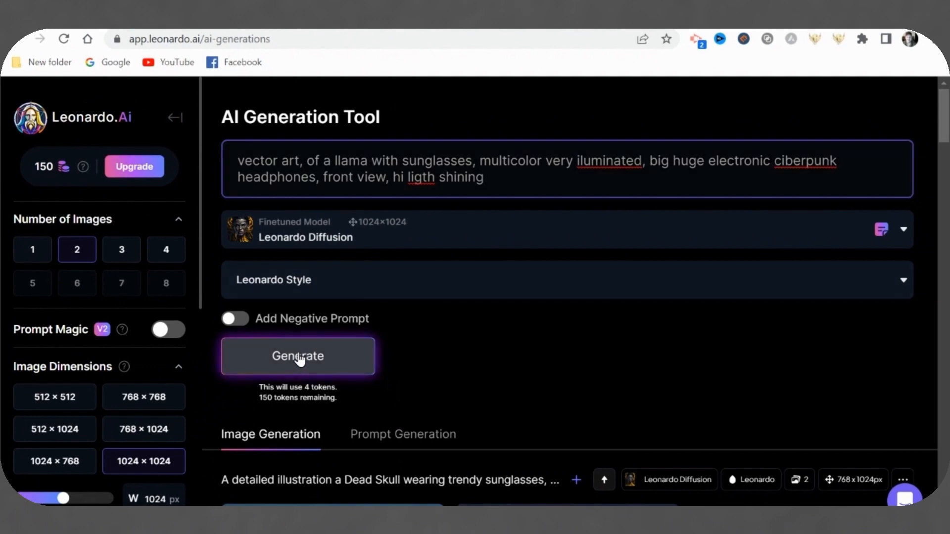
Generate from the llama prompt, then rewrite the coloring-page prompt with 'kitten' instead of 'Golden Retriever'.
click(298, 356)
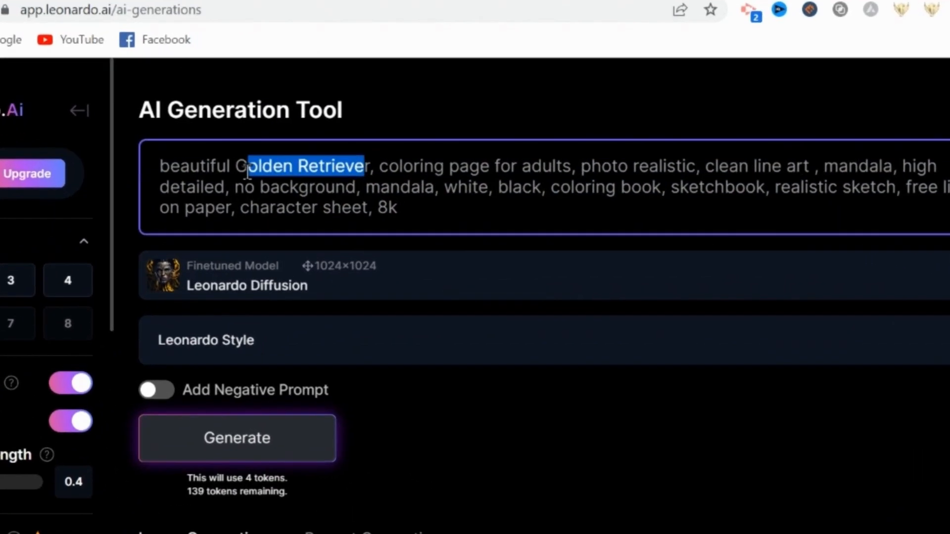
text(kitten)
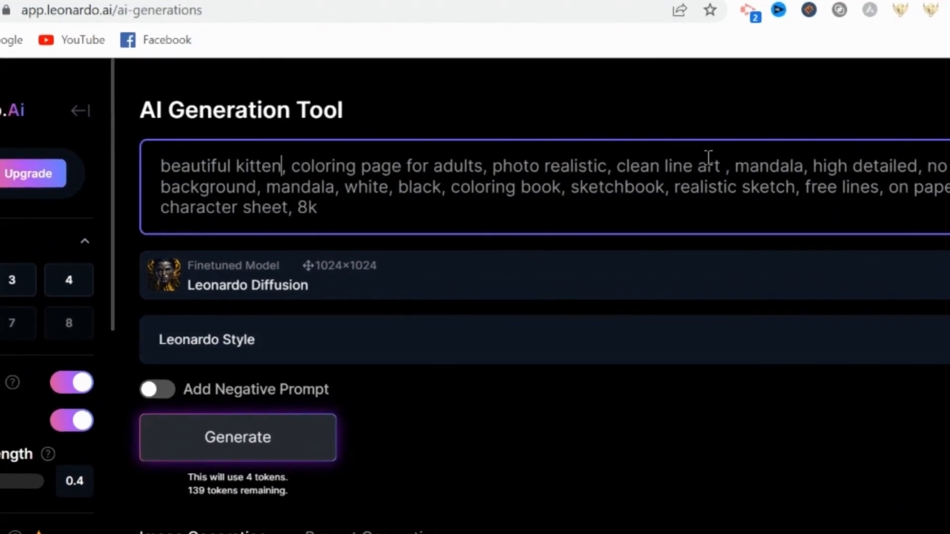
click(238, 438)
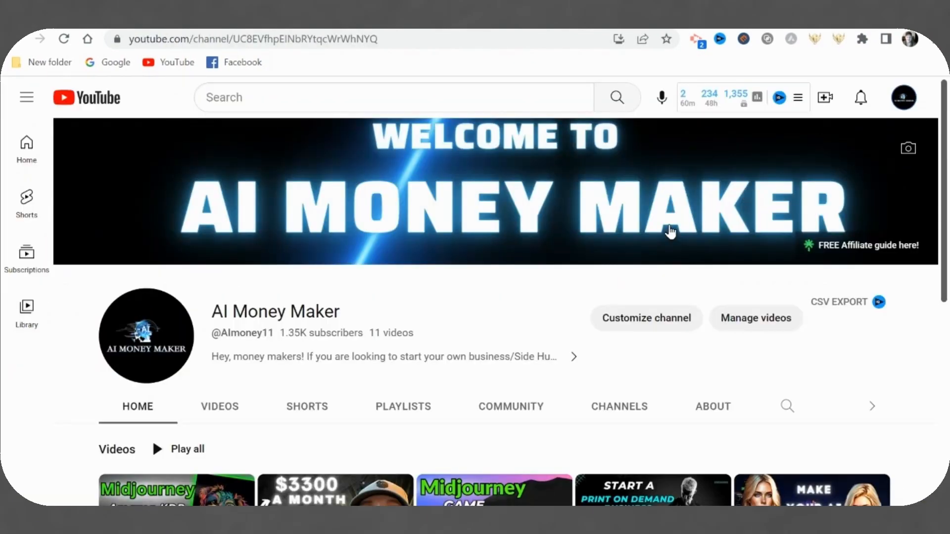
scroll(down, 3)
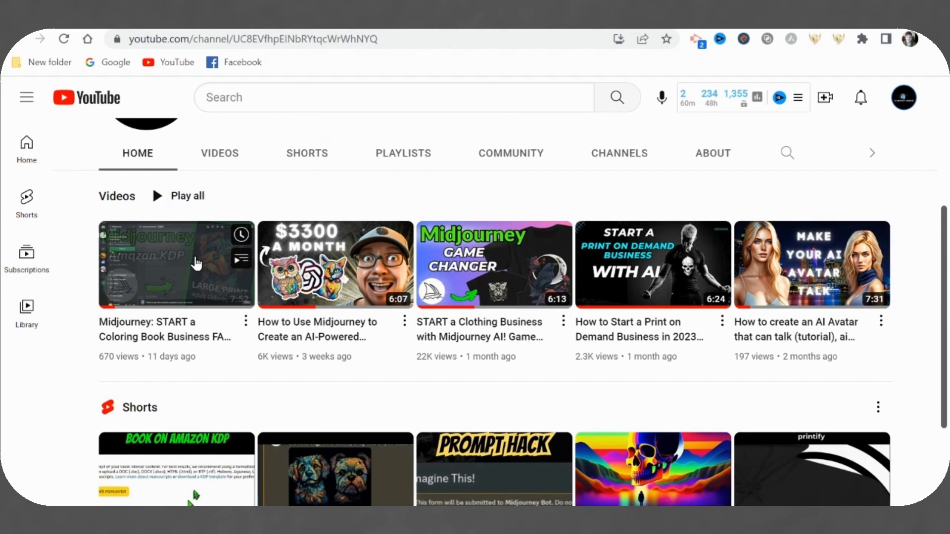
click(176, 265)
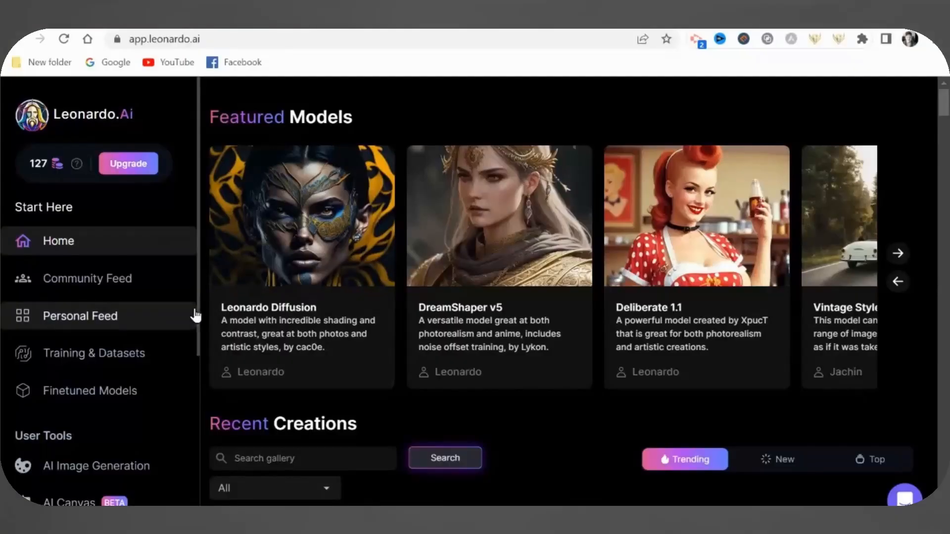
In AI Canvas, enlarge the eraser brush and erase a patch between the tiger's eyes.
scroll(down, 3)
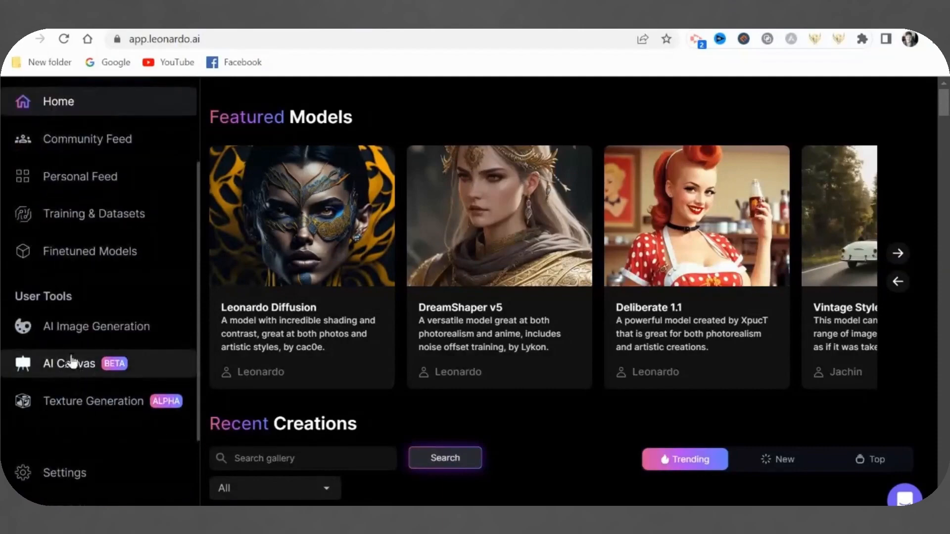
click(69, 363)
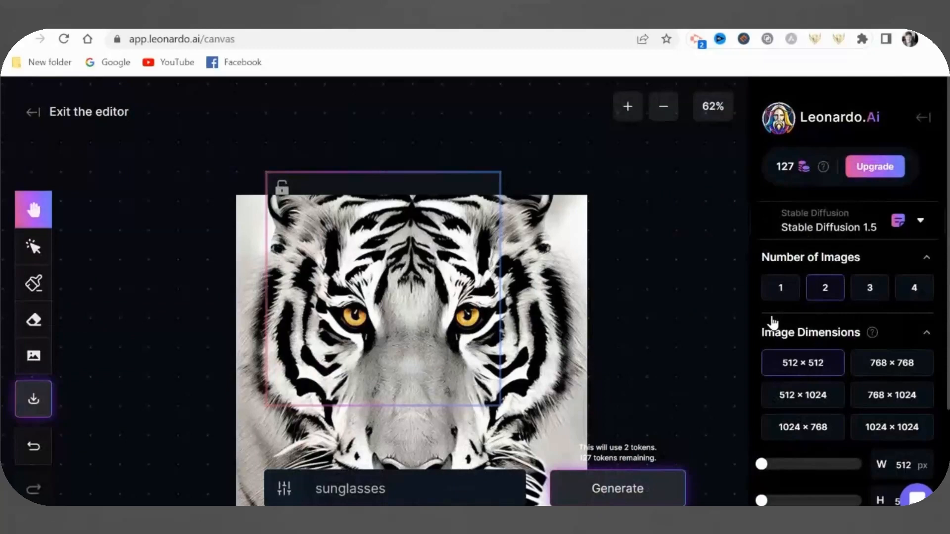
click(32, 247)
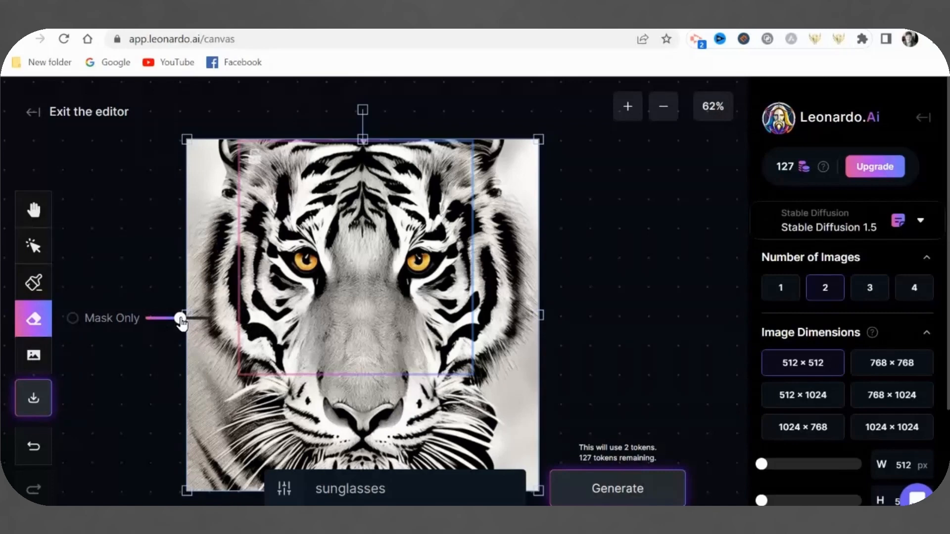
drag(339, 279, 442, 297)
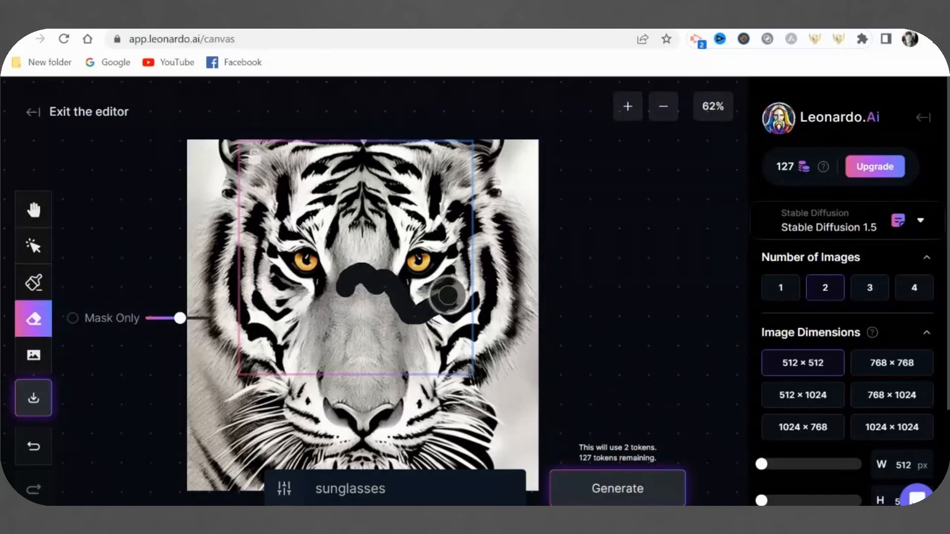
drag(448, 297, 309, 315)
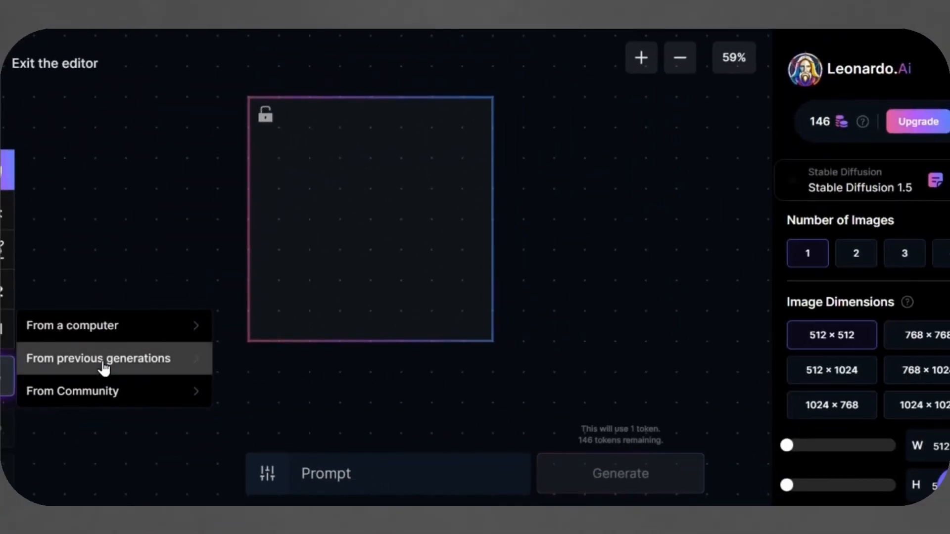
Place the white tiger portrait from previous generations on the canvas and resize it.
click(72, 392)
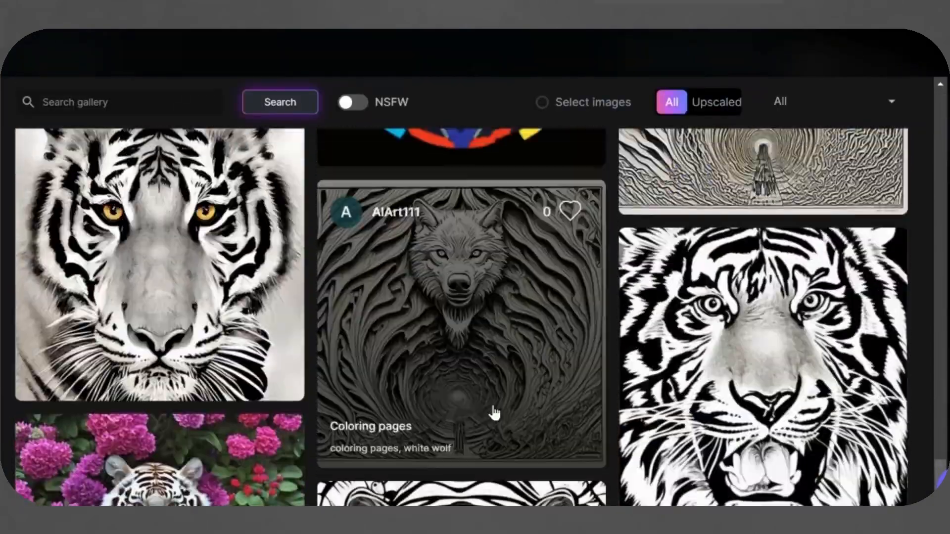
scroll(down, 3)
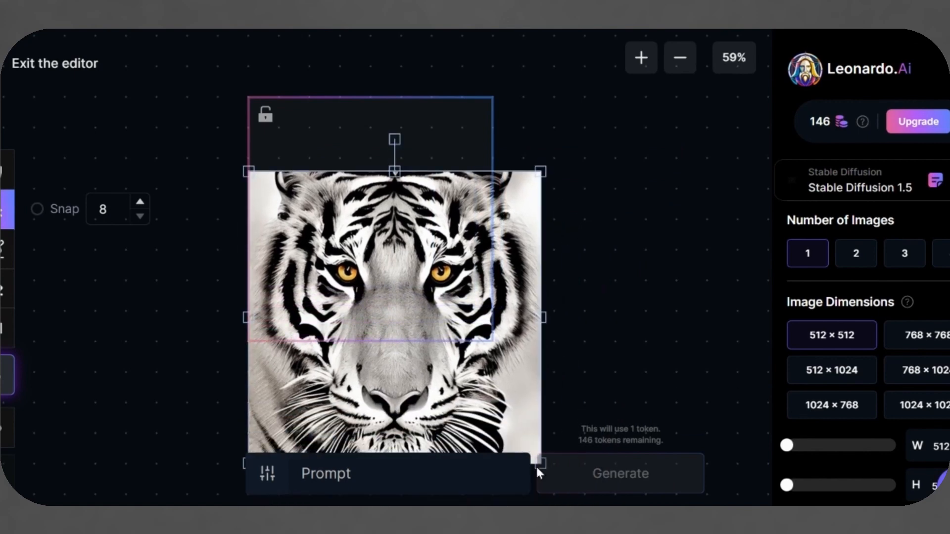
drag(538, 463, 496, 397)
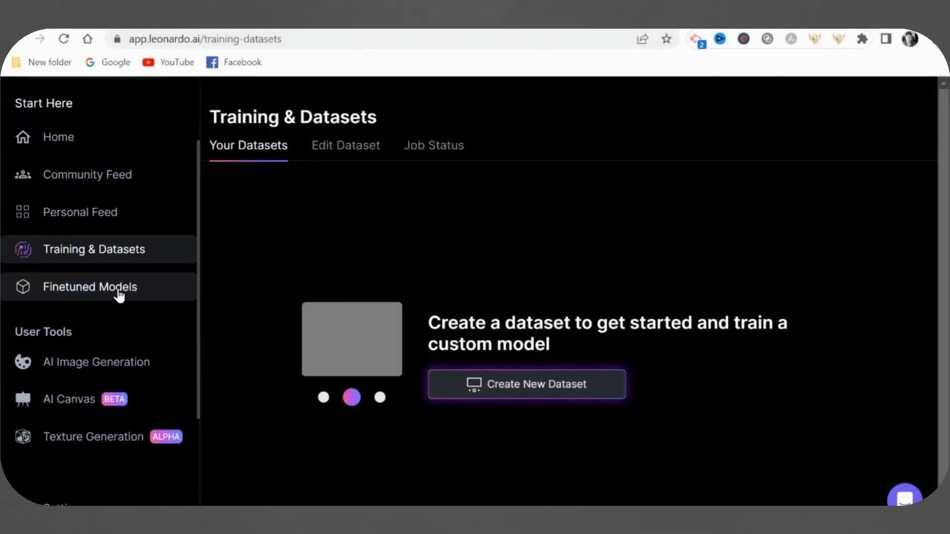
From Finetuned Models go to AI Image Generation and Ideate fuller prompts from 'kitten'.
click(90, 287)
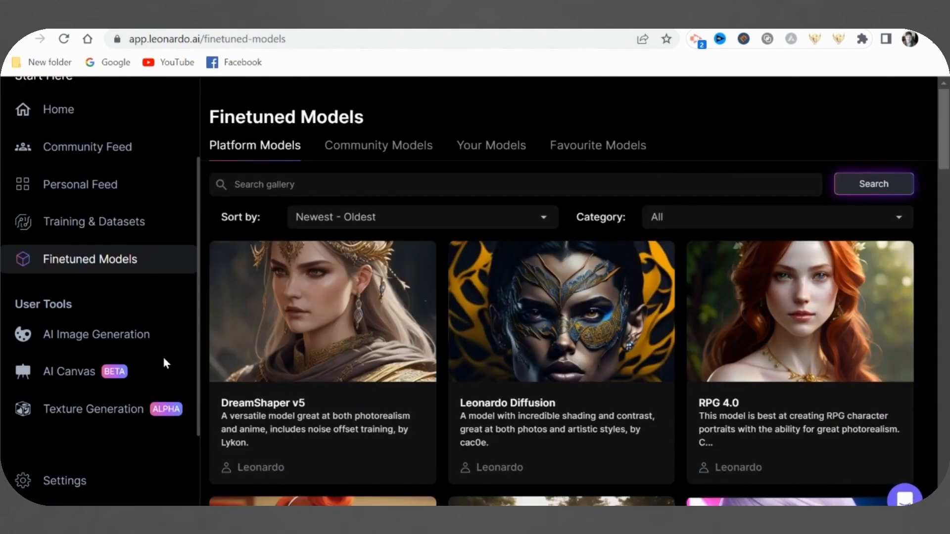
click(562, 322)
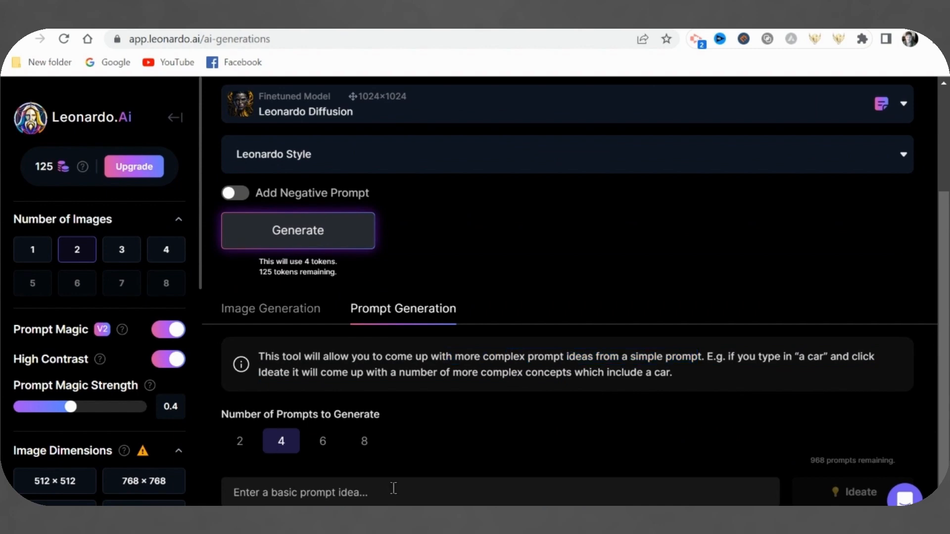
text(kitten)
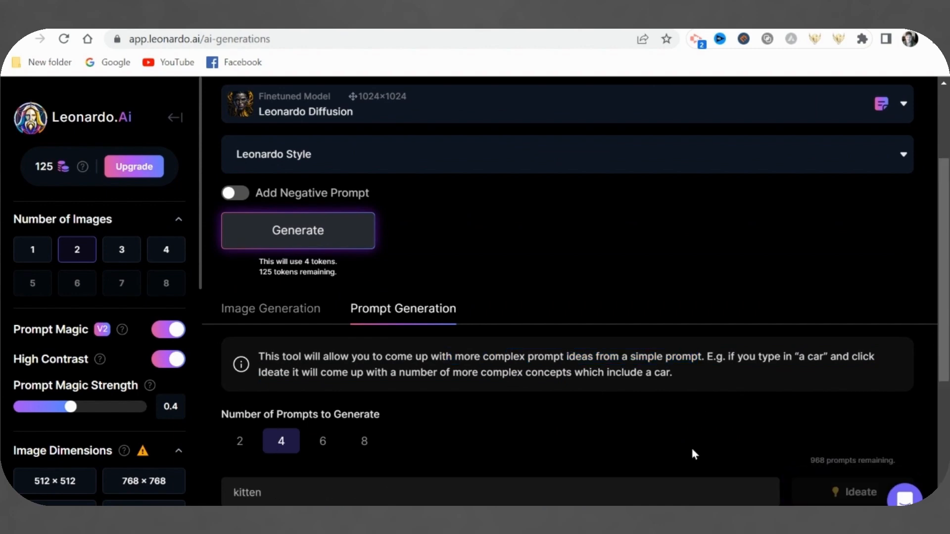
click(857, 492)
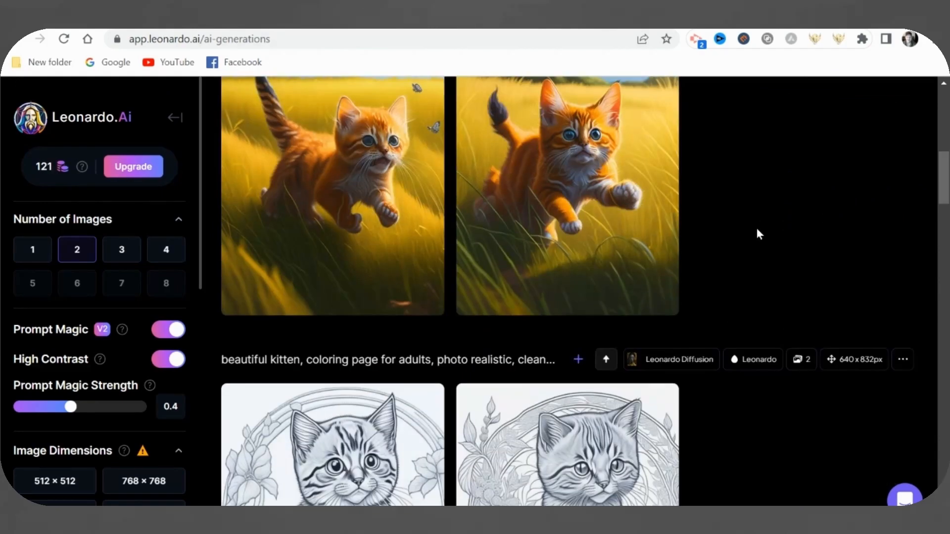
scroll(down, 3)
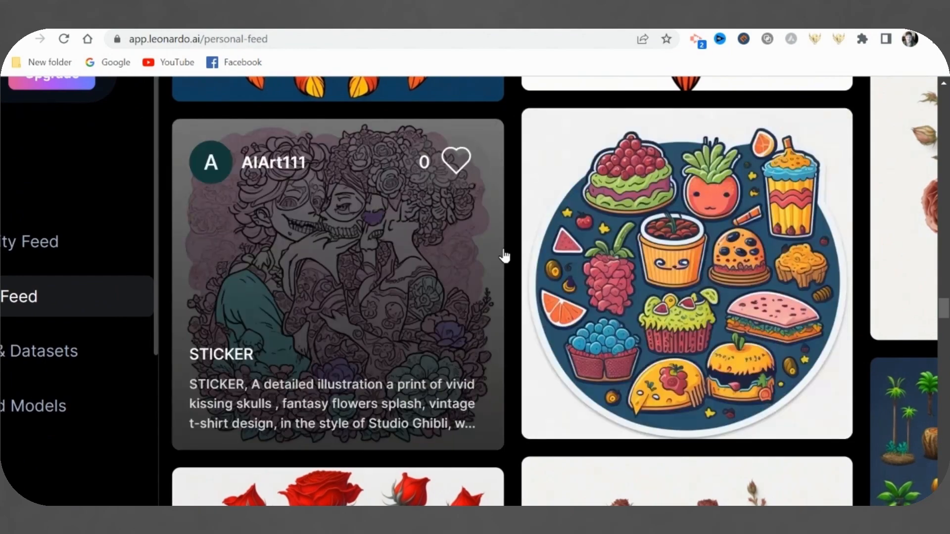
scroll(down, 3)
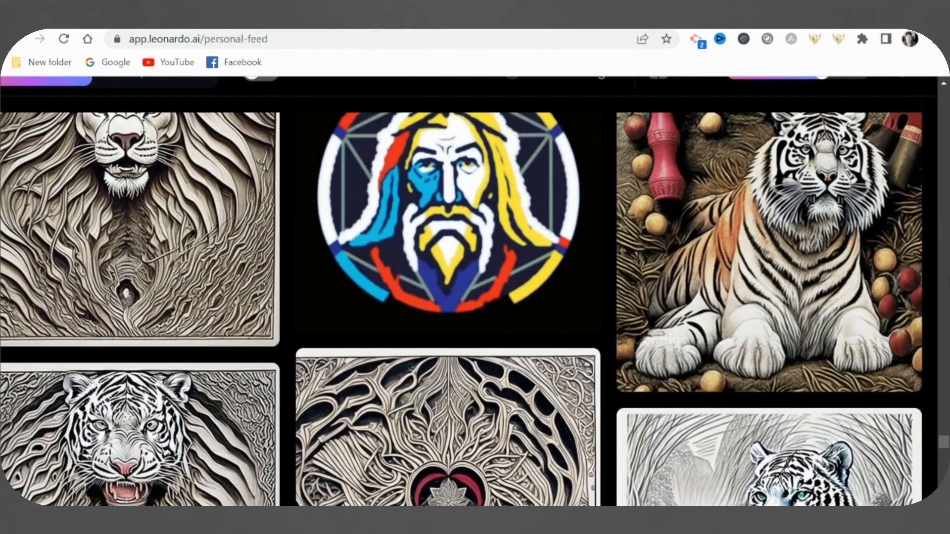
scroll(down, 3)
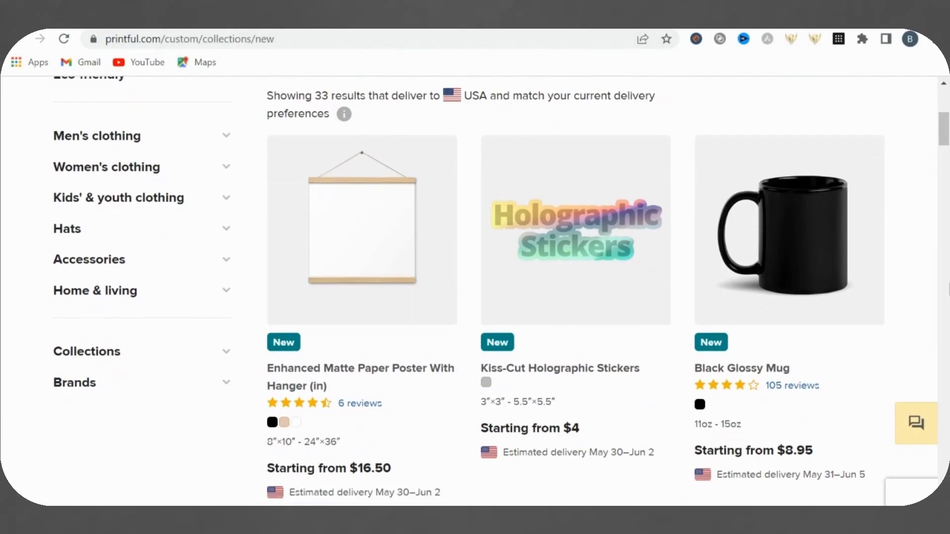
Scroll through Printful's new collection and the Printify catalog of clothing and eco-friendly blanks.
scroll(down, 3)
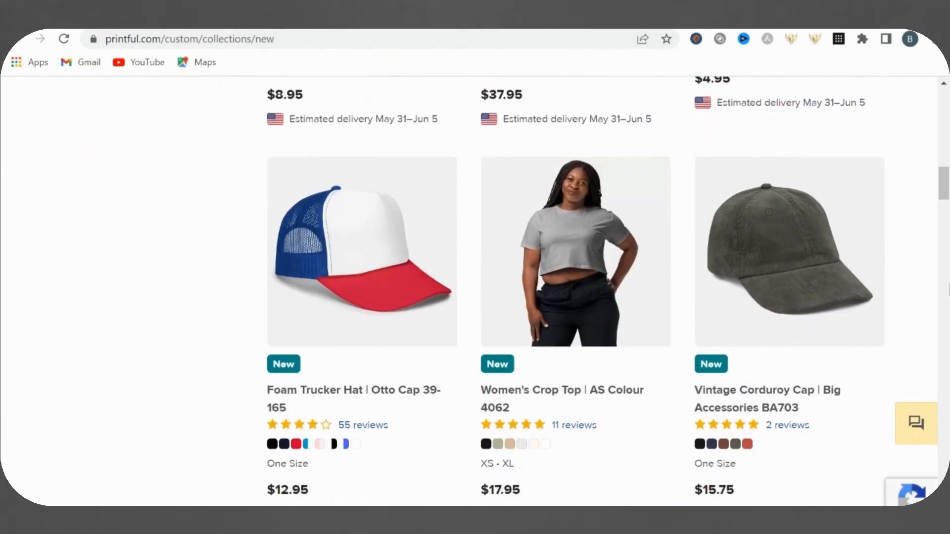
scroll(down, 3)
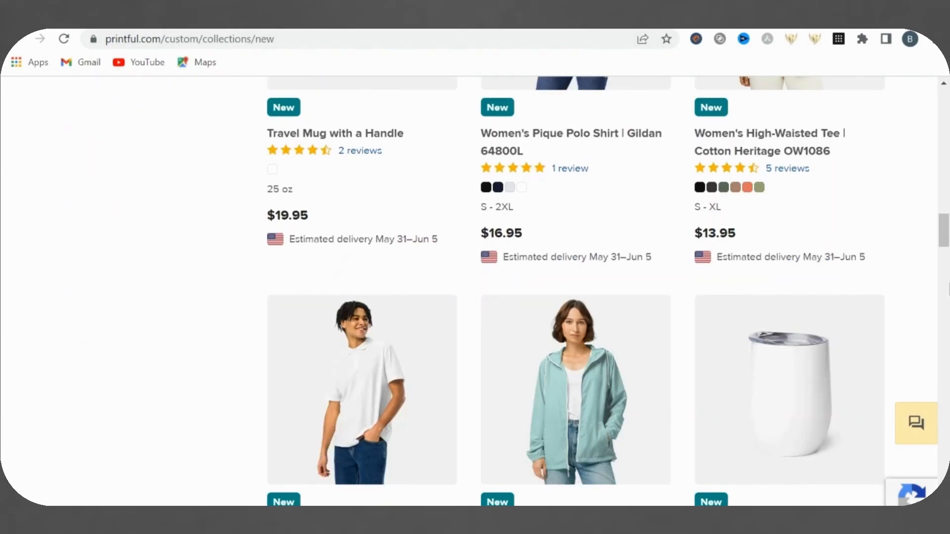
scroll(down, 3)
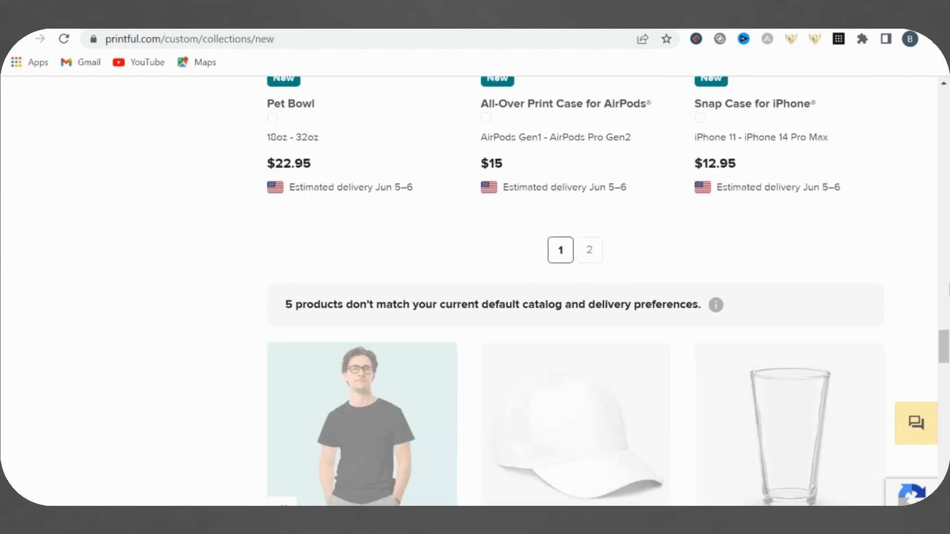
scroll(down, 3)
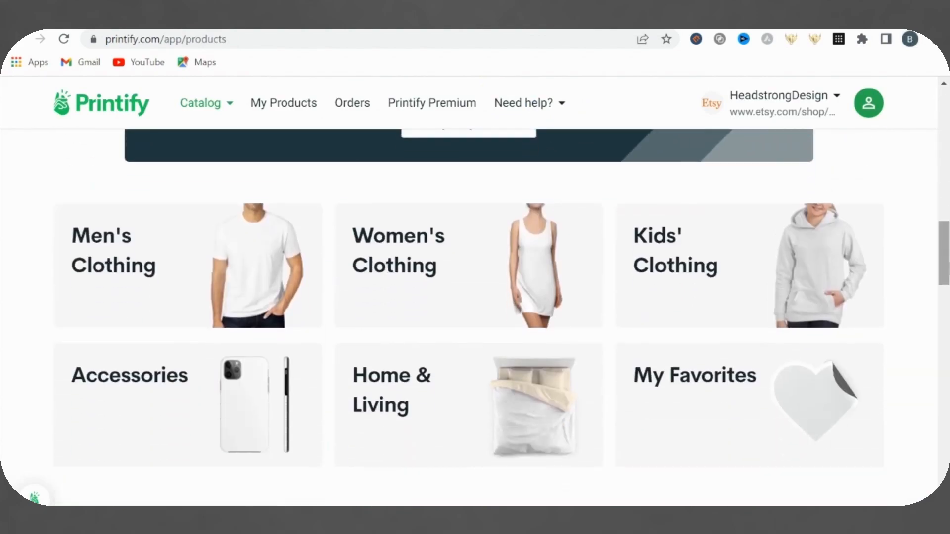
scroll(down, 3)
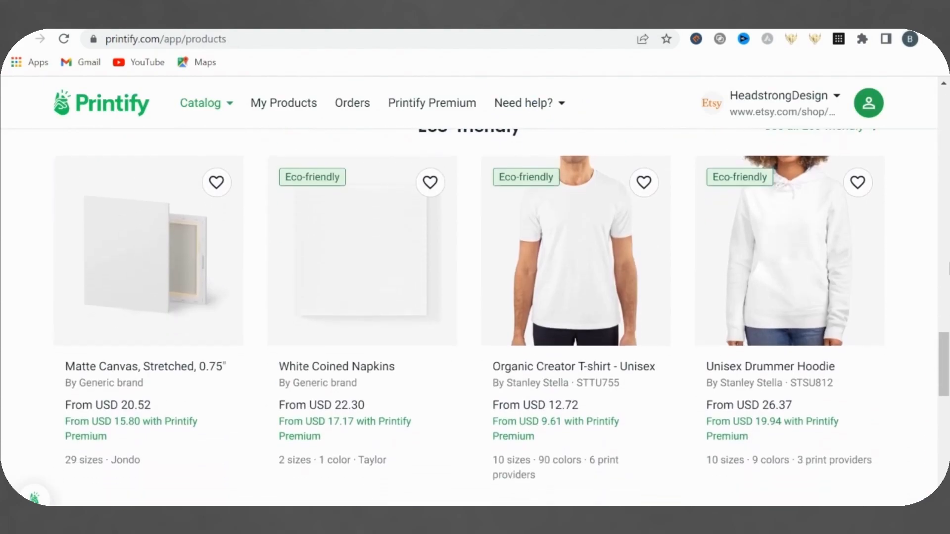